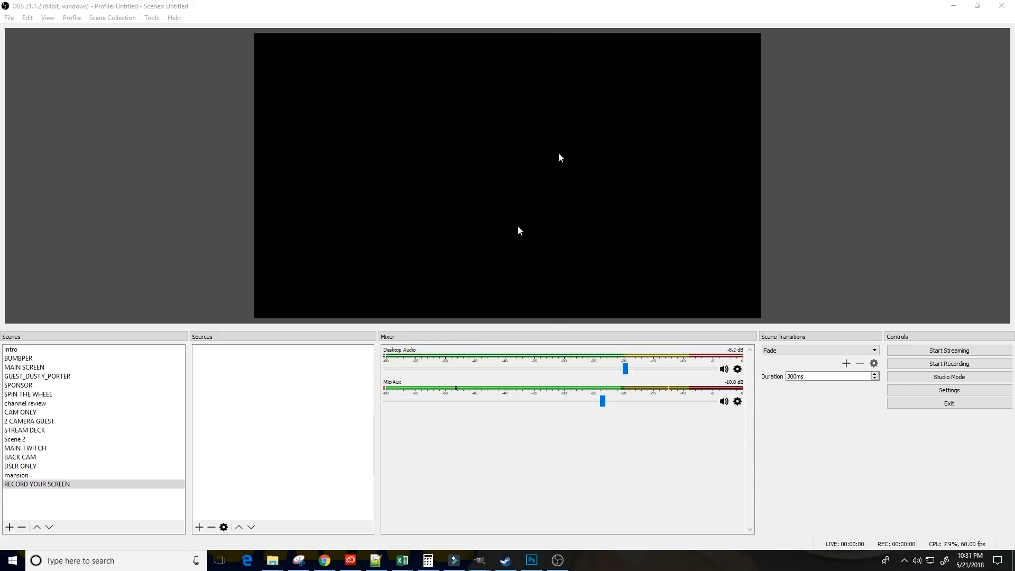
mouse_move(134, 322)
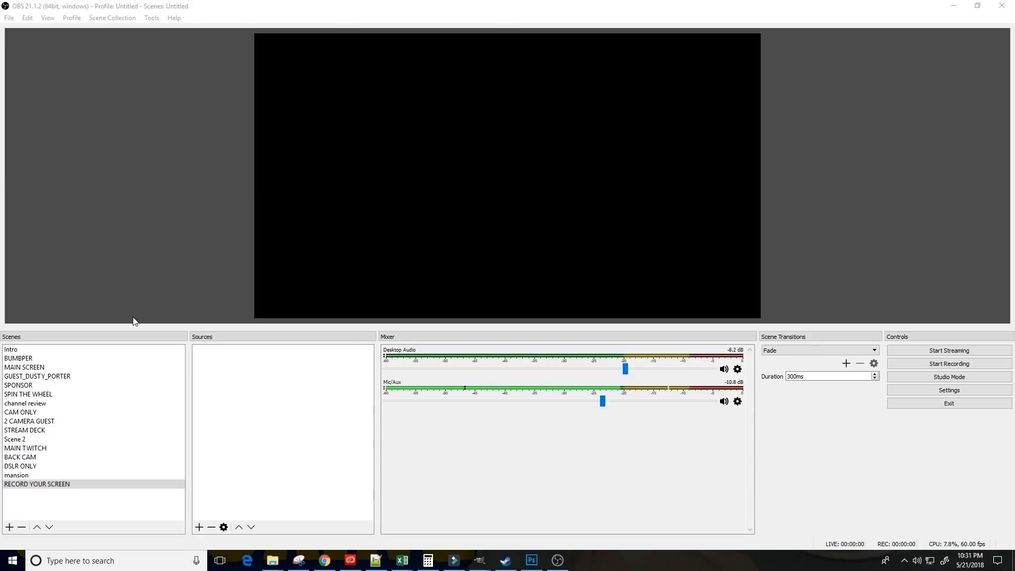
Create a new Window Capture source named Photoshop in the RECORD YOUR SCREEN scene
click(37, 484)
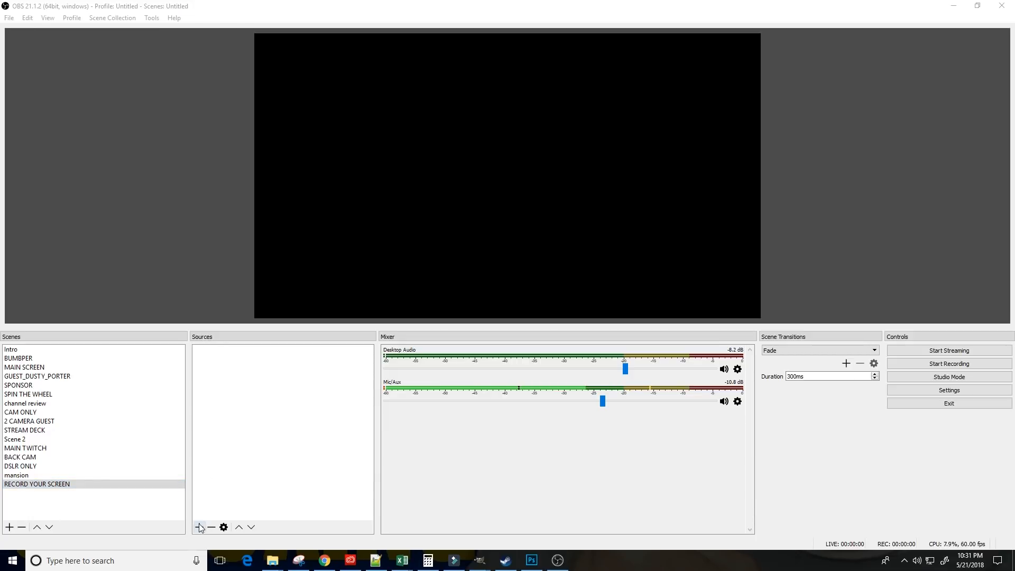
click(200, 527)
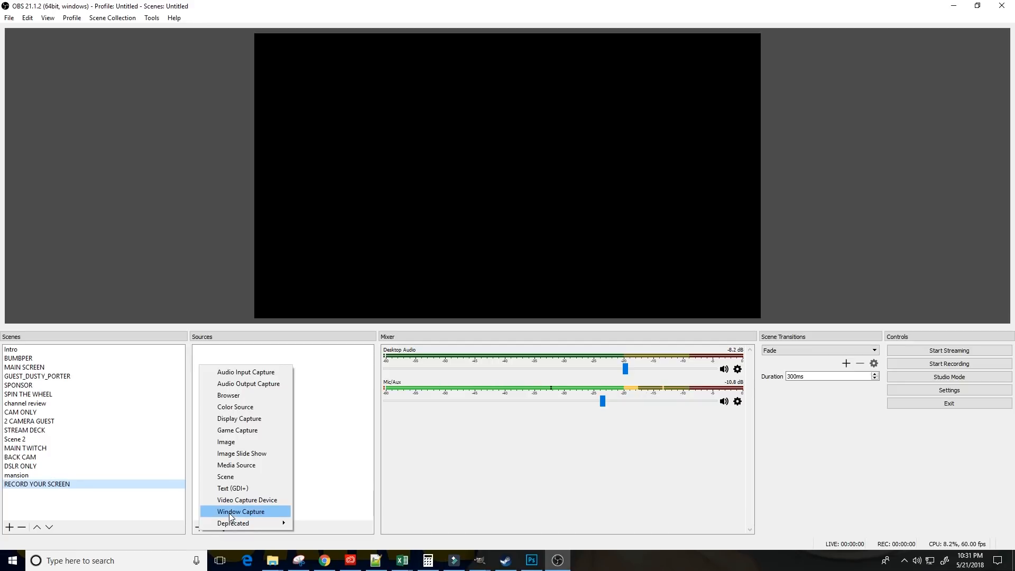
click(240, 512)
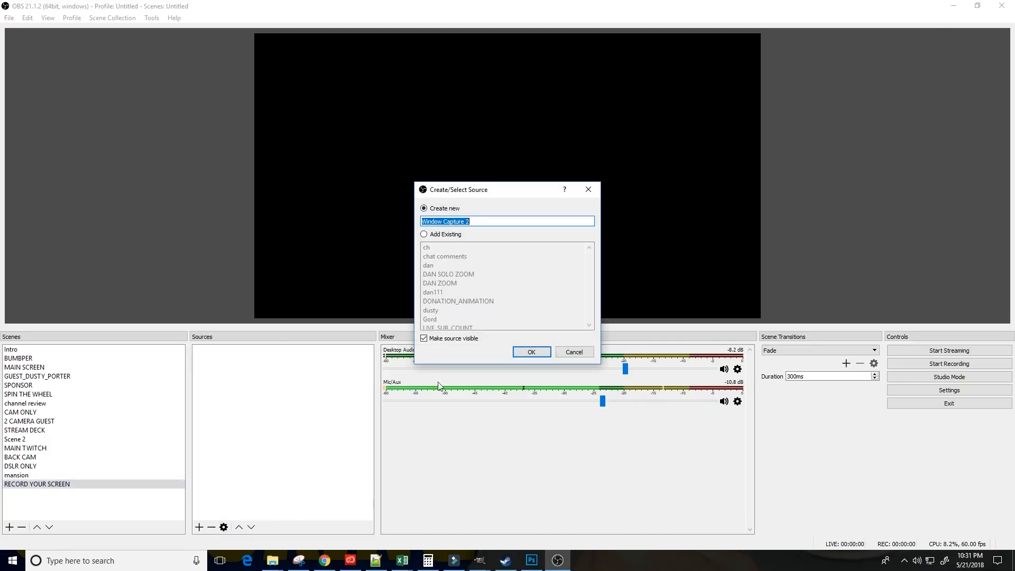
text(Oh)
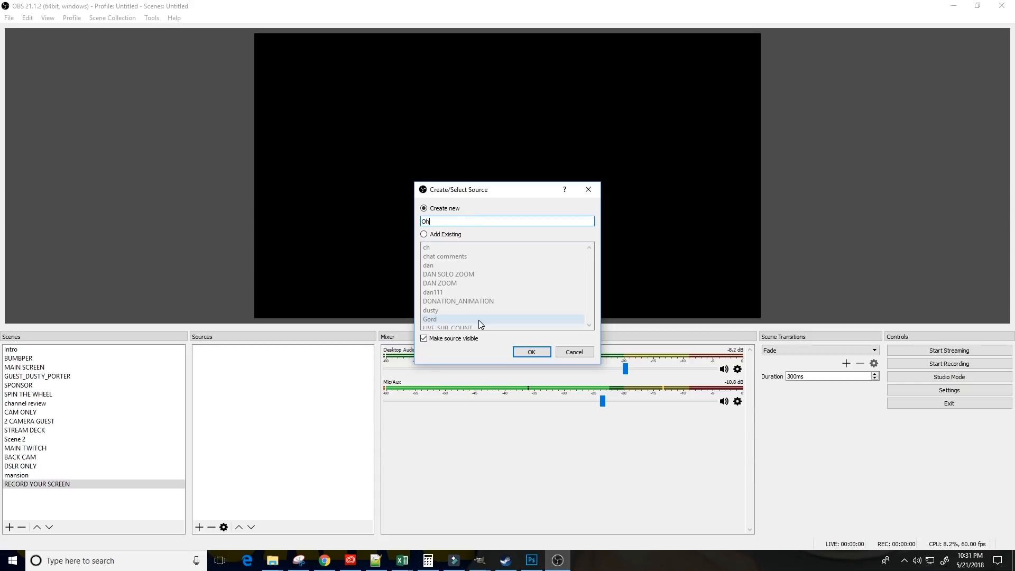
text(Photoshop)
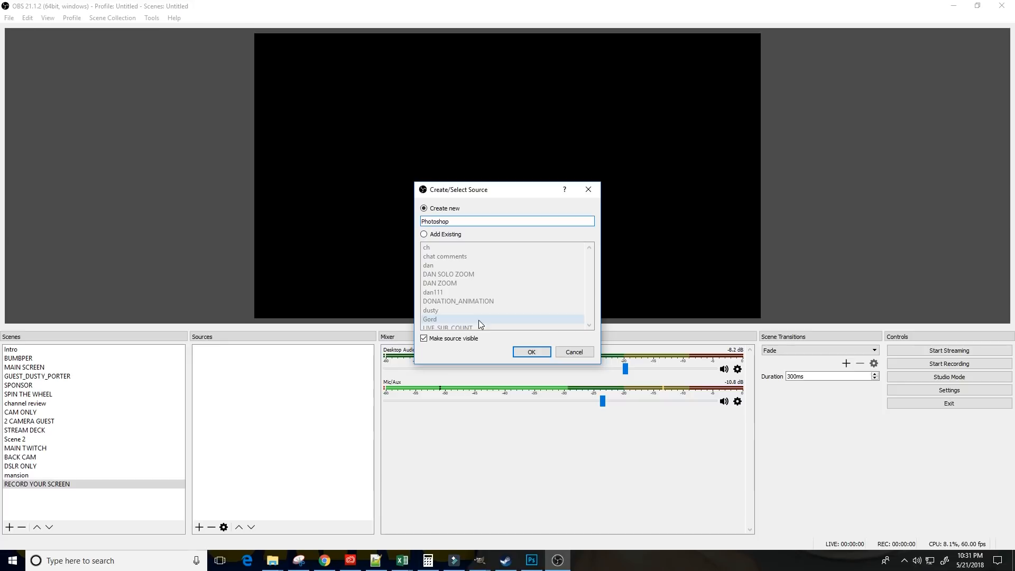
click(530, 352)
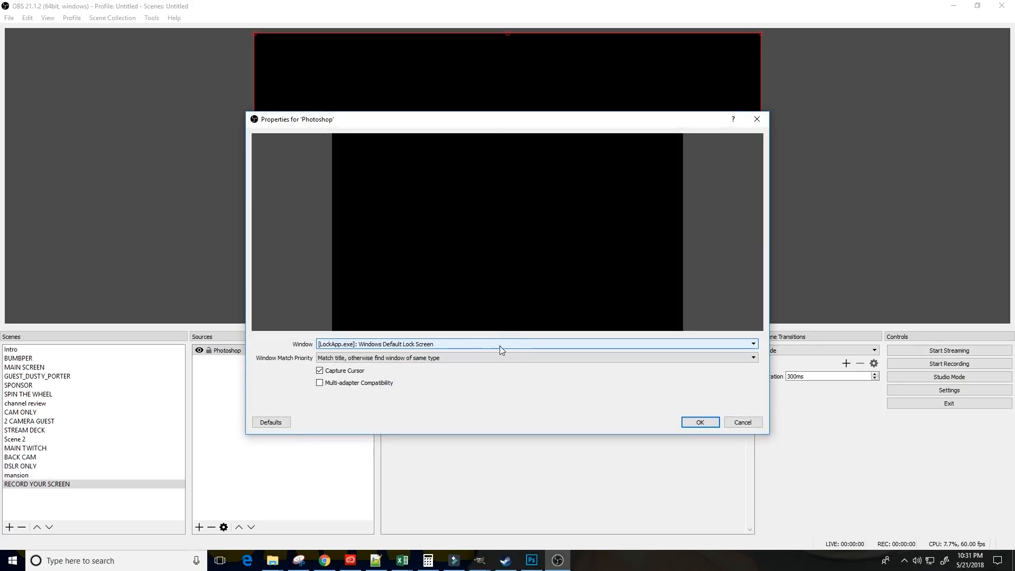
Select [Photoshop.exe]: Untitled-1 as the captured window with Capture Cursor on and apply it
click(752, 344)
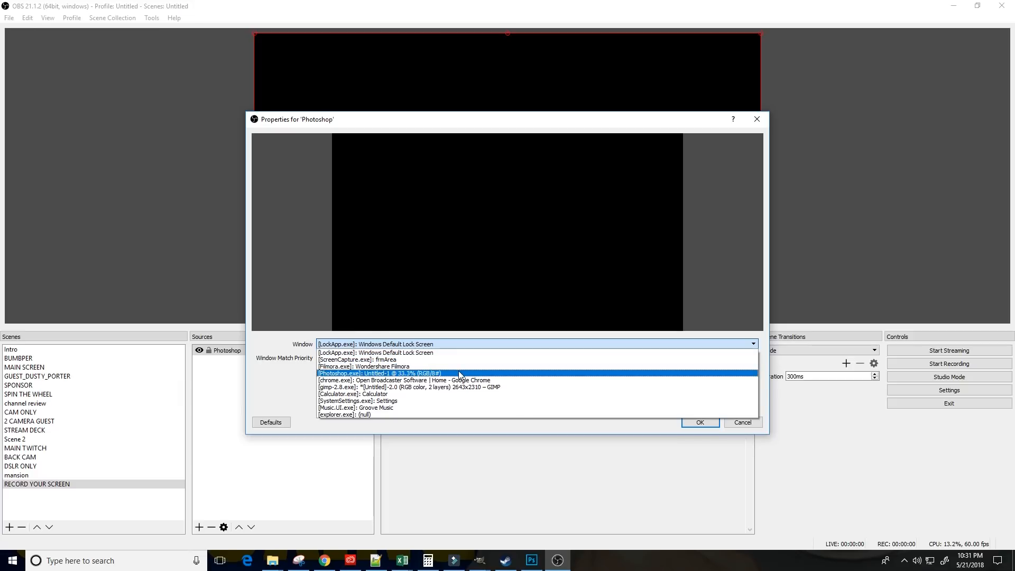
click(379, 374)
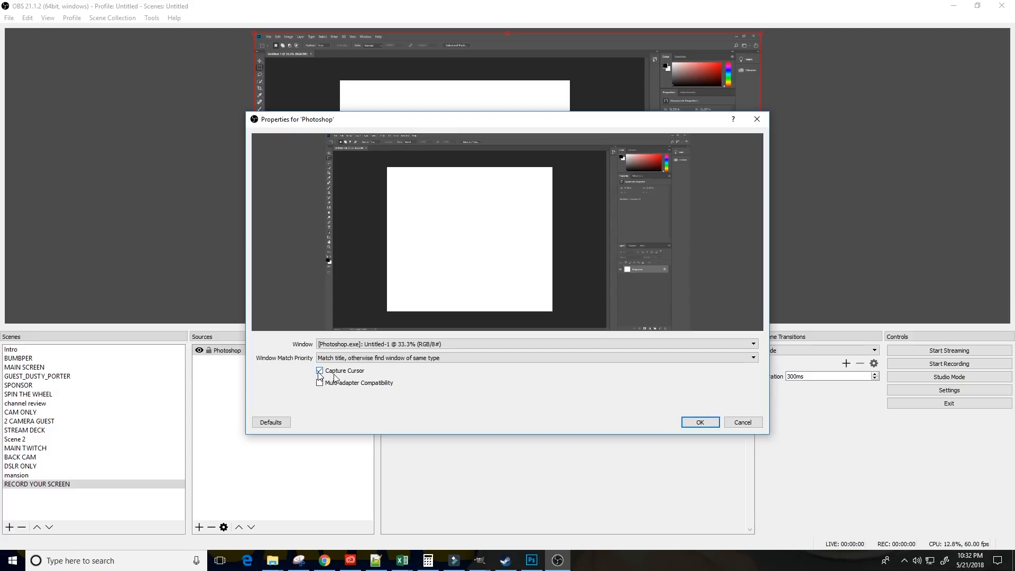
click(319, 370)
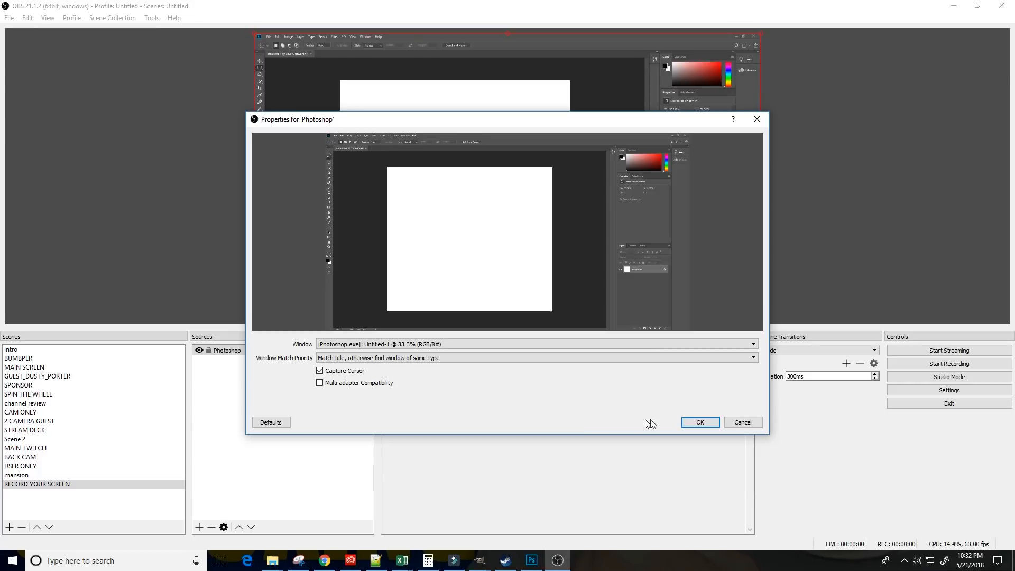
click(699, 422)
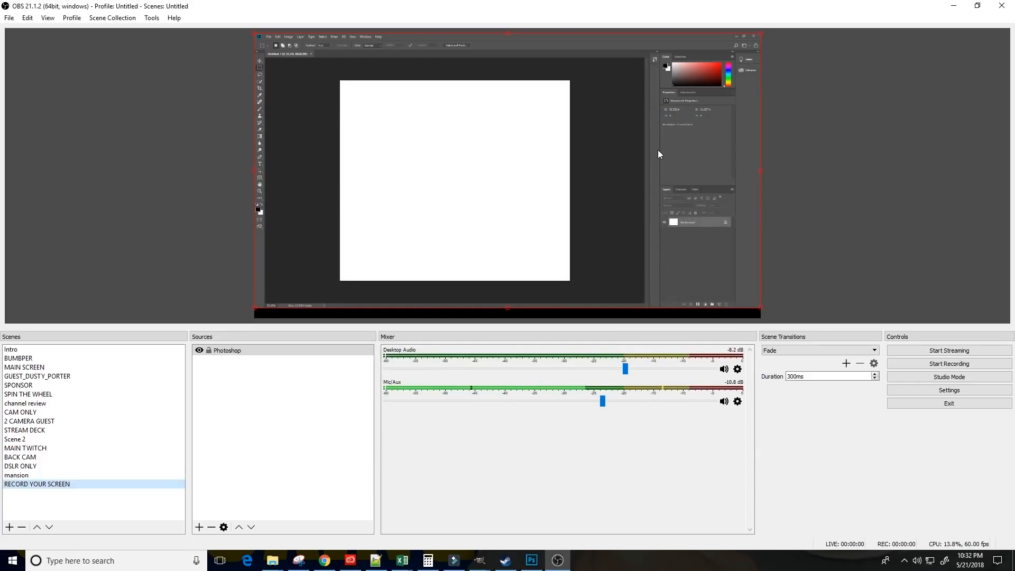
mouse_move(592, 183)
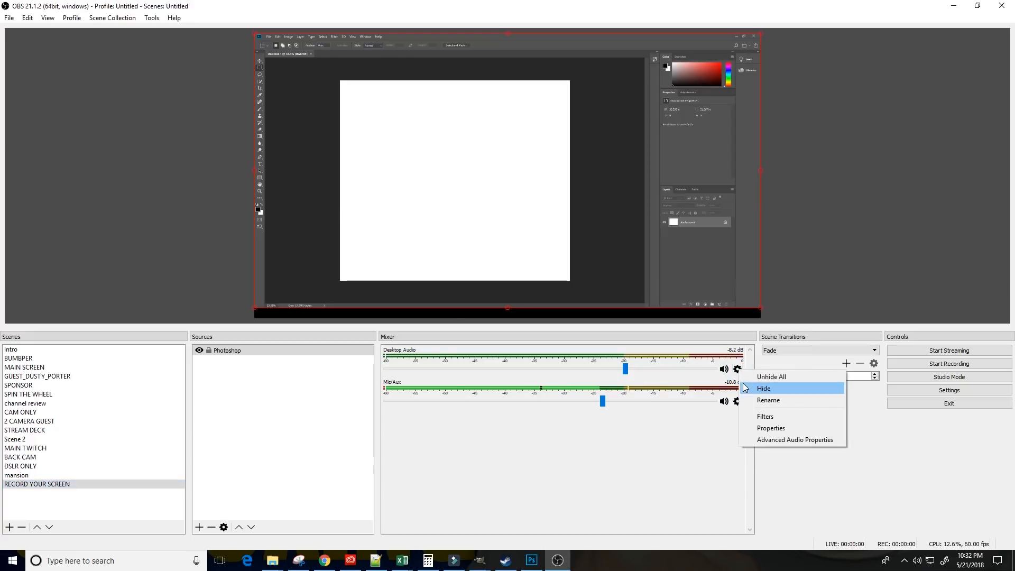
Set the Desktop Audio device to Speakers (3- Logitech USB Headset) via its properties
click(766, 416)
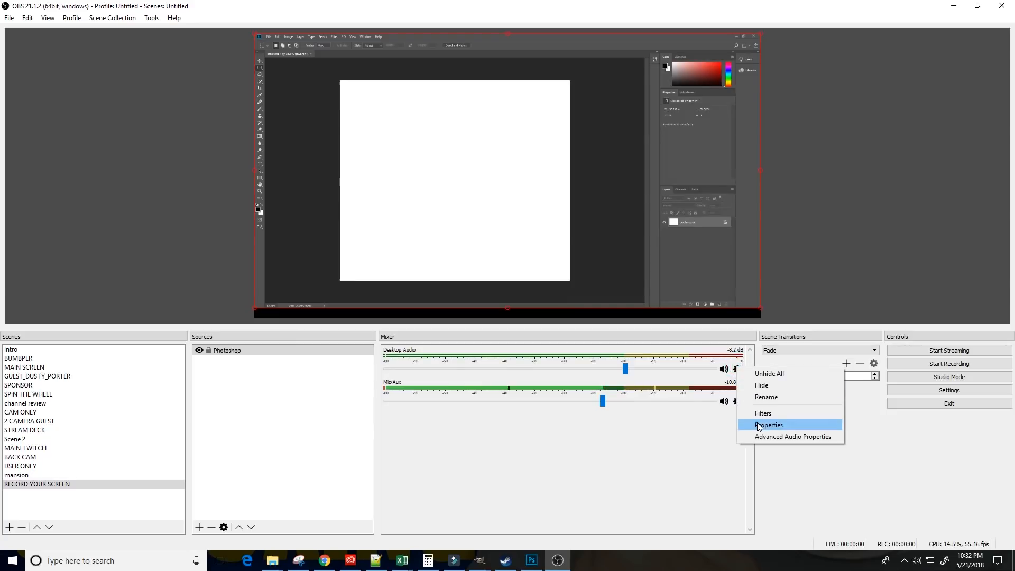
click(768, 426)
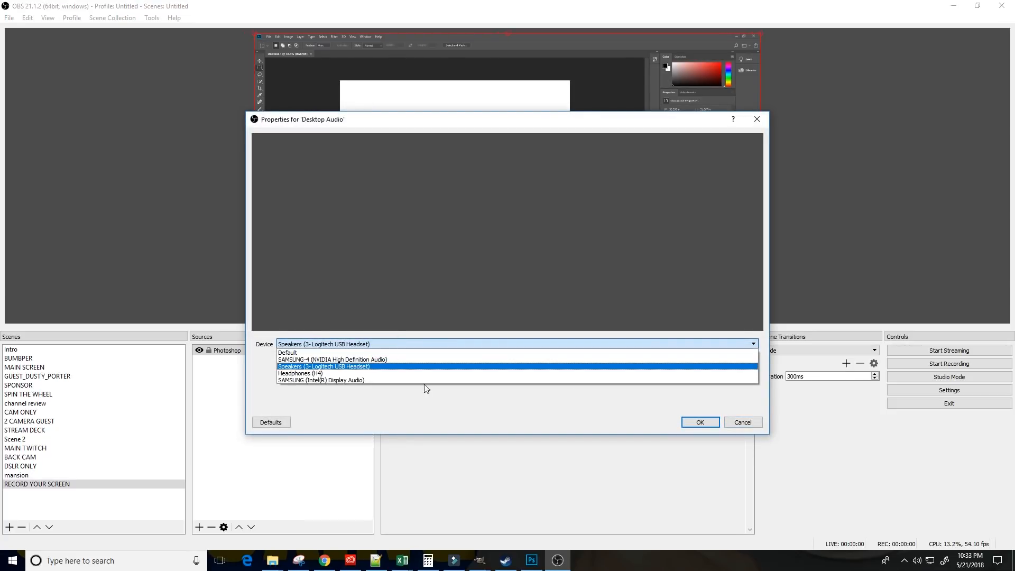
click(323, 365)
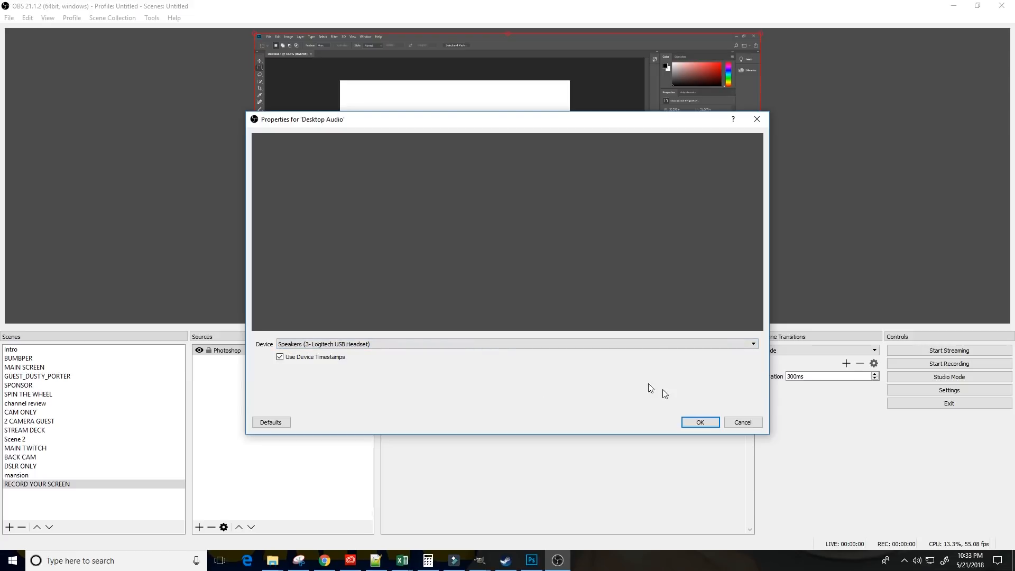
click(699, 422)
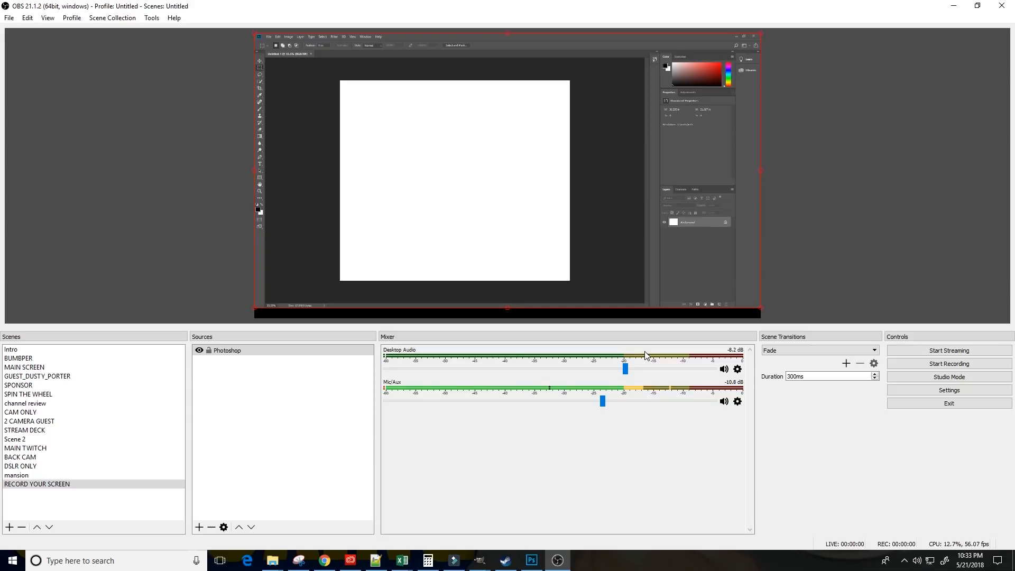
mouse_move(949, 363)
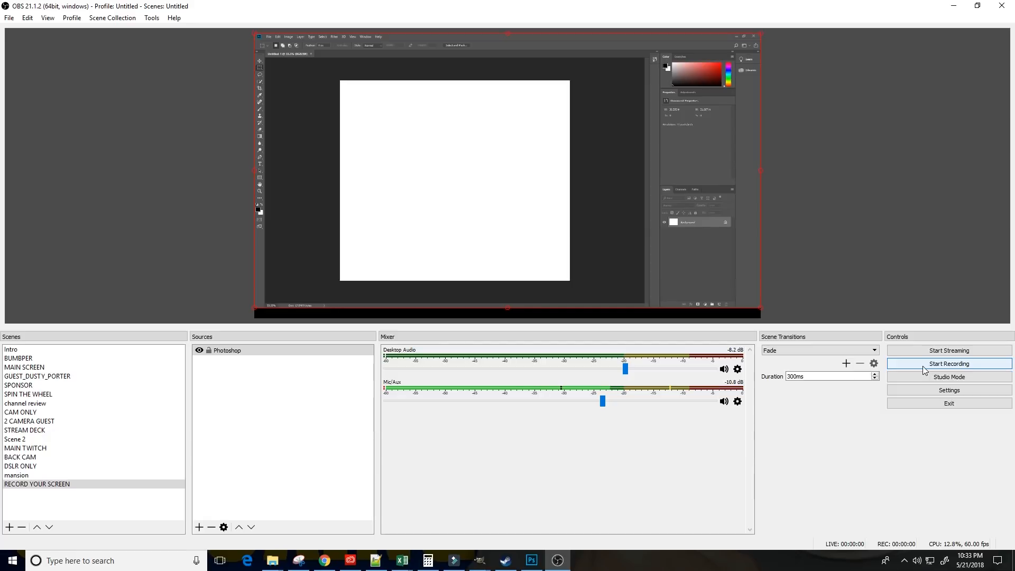
Bring up the OBS Settings window from the Controls panel
click(949, 390)
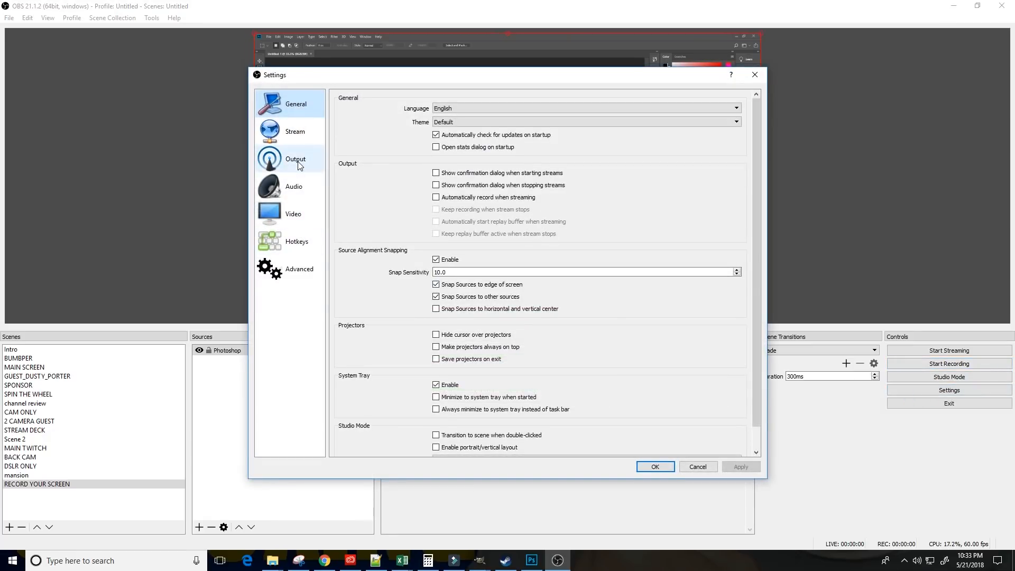
Review the Output recording path, quality and mp4 format, then confirm the settings
click(295, 159)
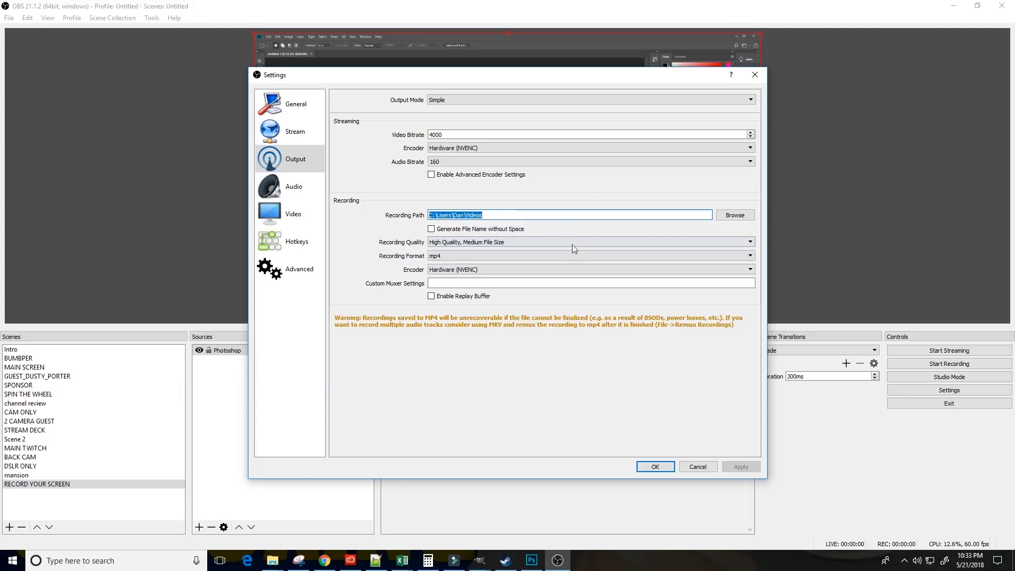
mouse_move(583, 198)
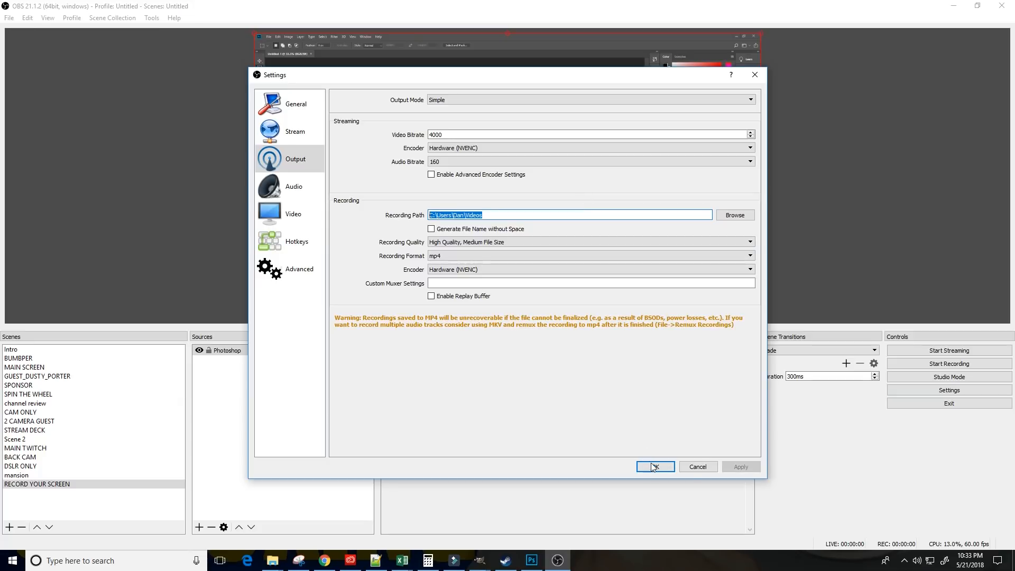
click(654, 466)
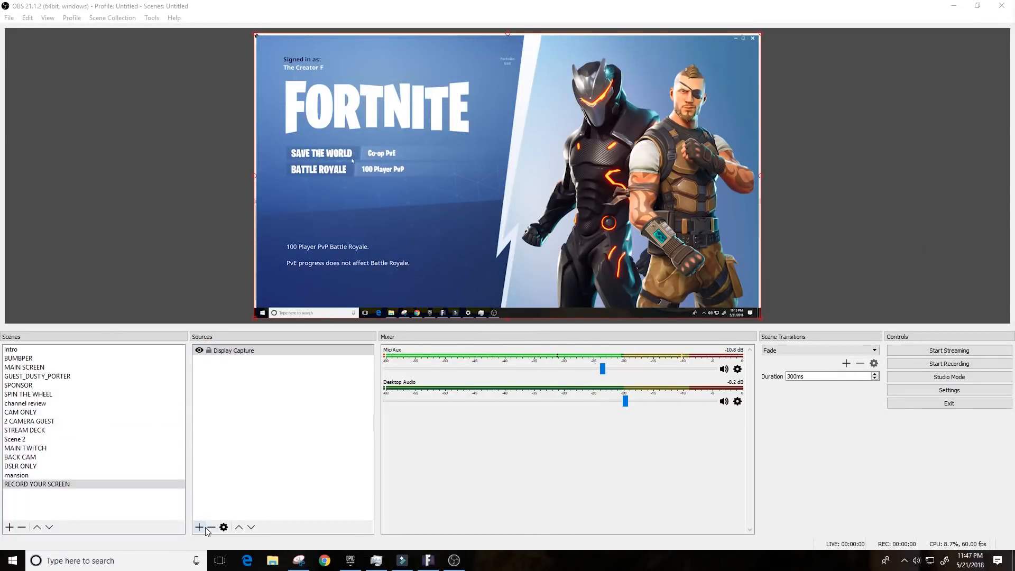
click(199, 527)
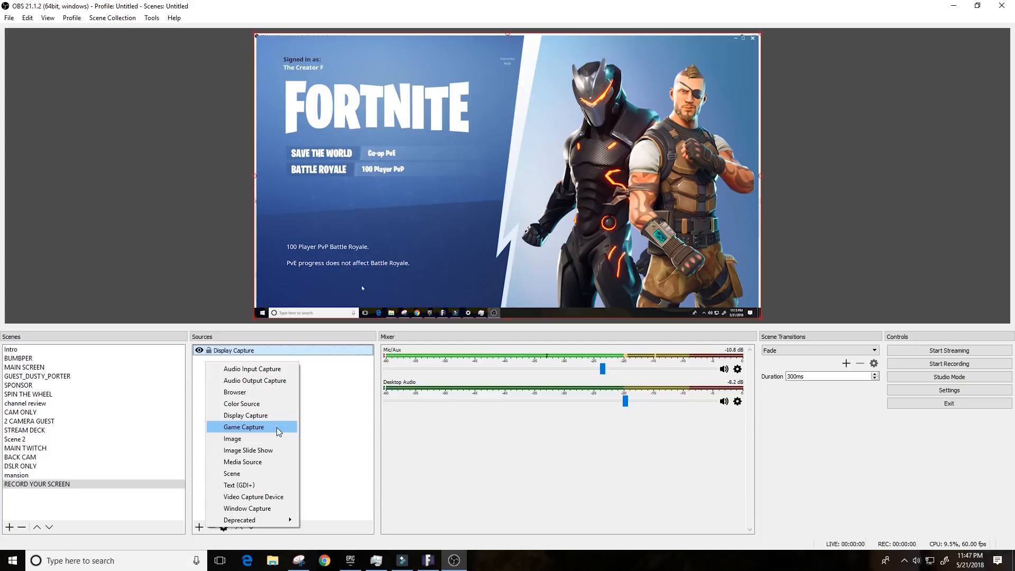
mouse_move(365, 210)
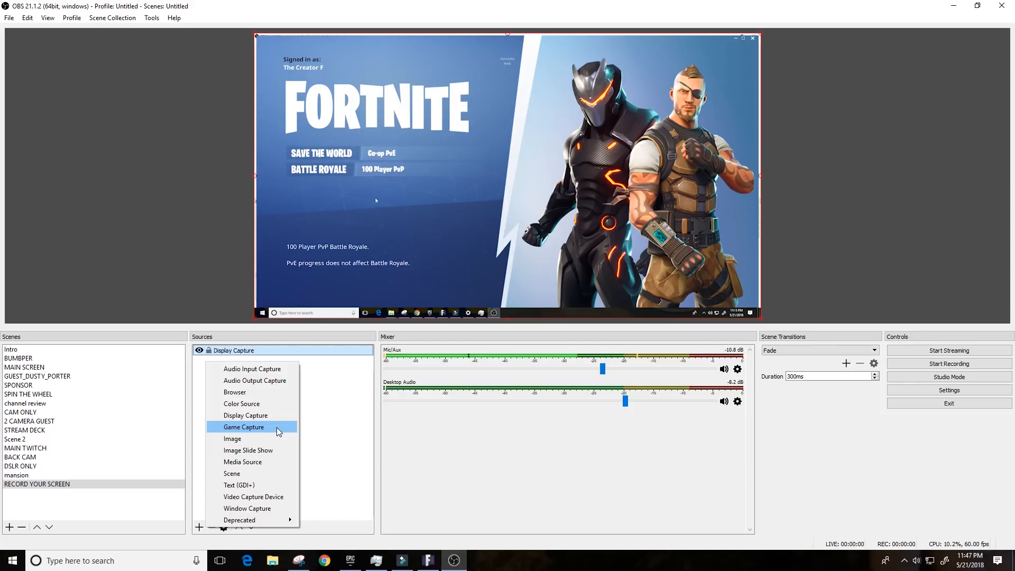
mouse_move(368, 212)
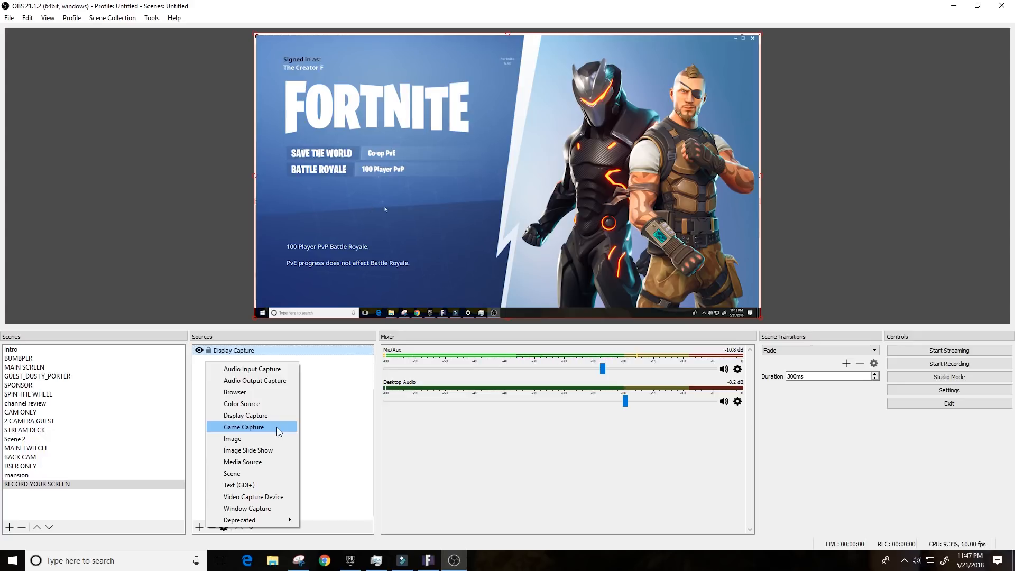
mouse_move(435, 218)
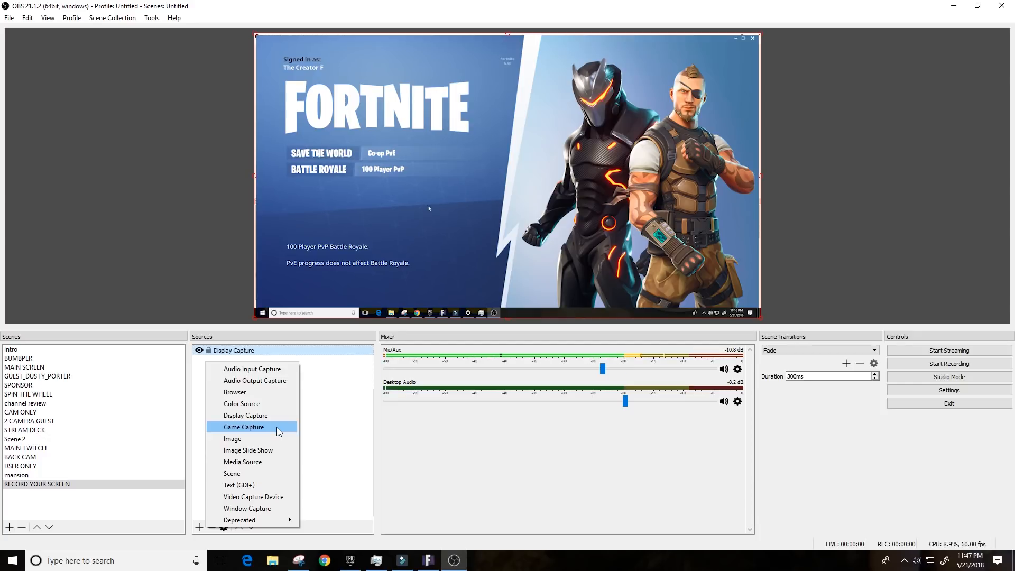
mouse_move(296, 429)
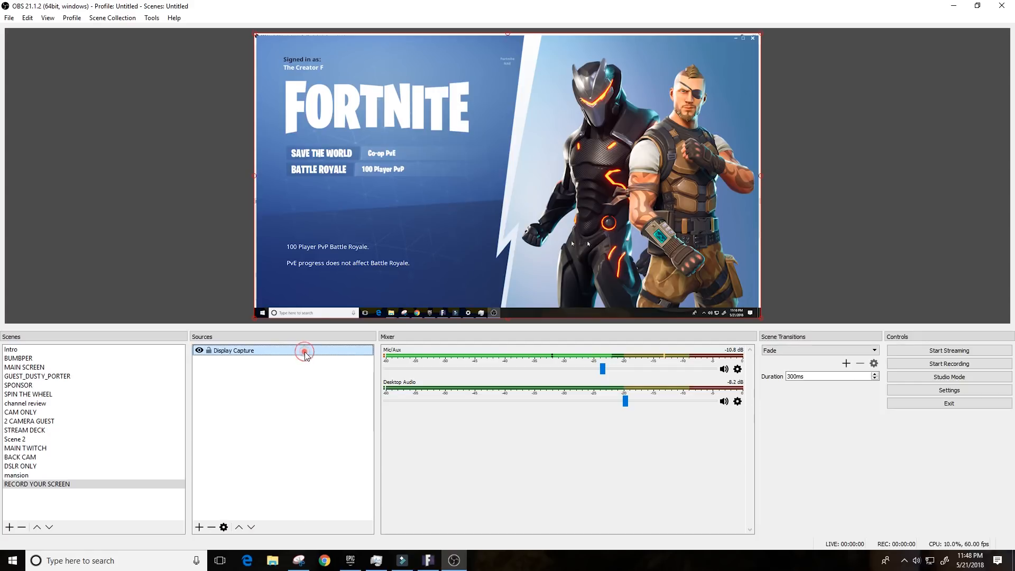
double_click(232, 350)
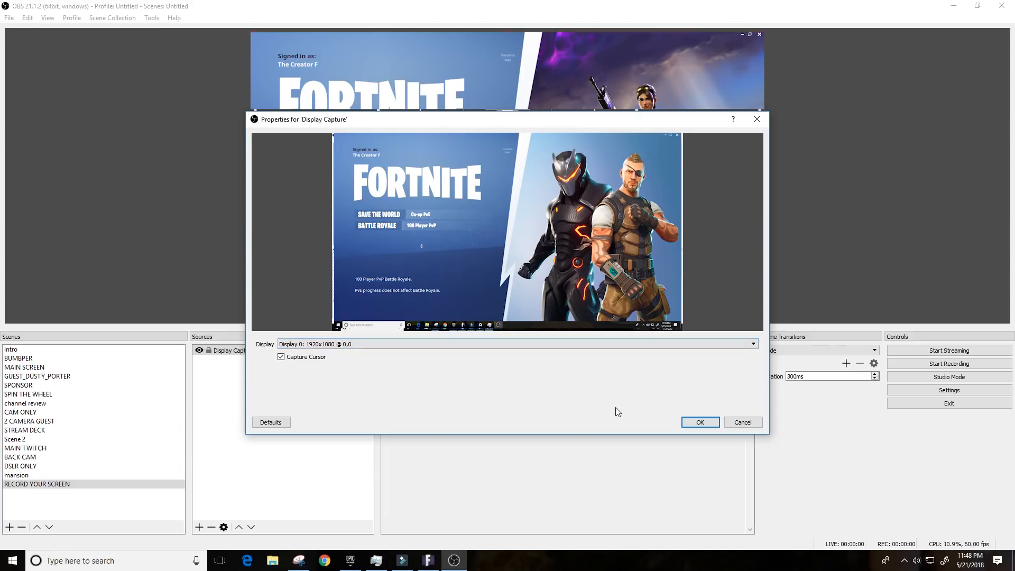
click(699, 422)
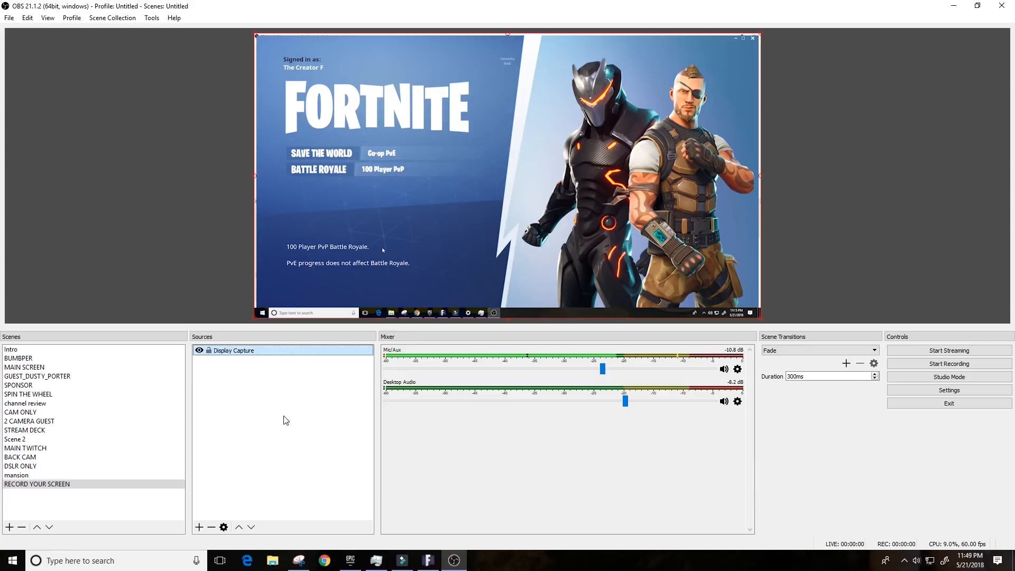
mouse_move(368, 199)
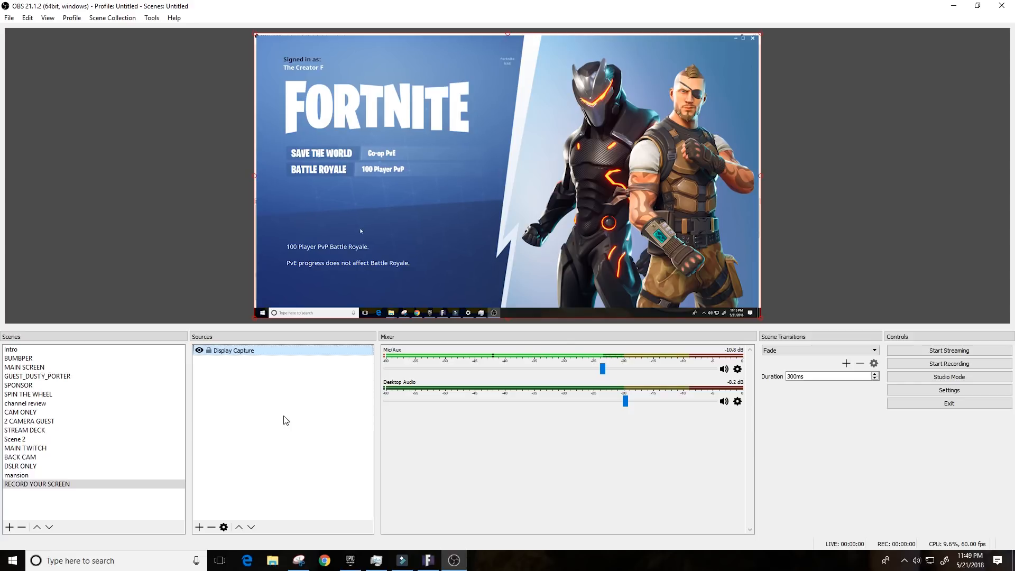
mouse_move(376, 201)
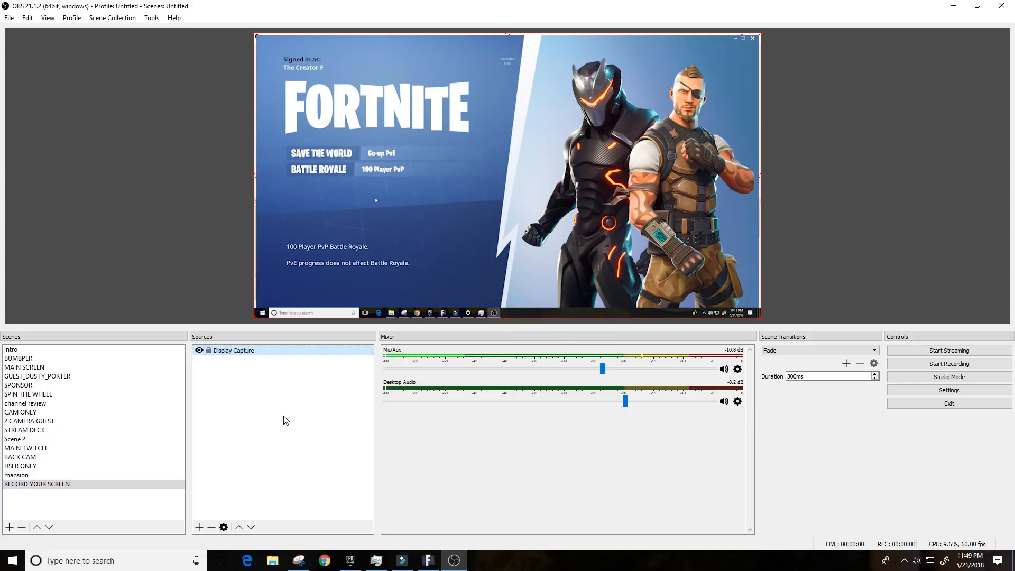